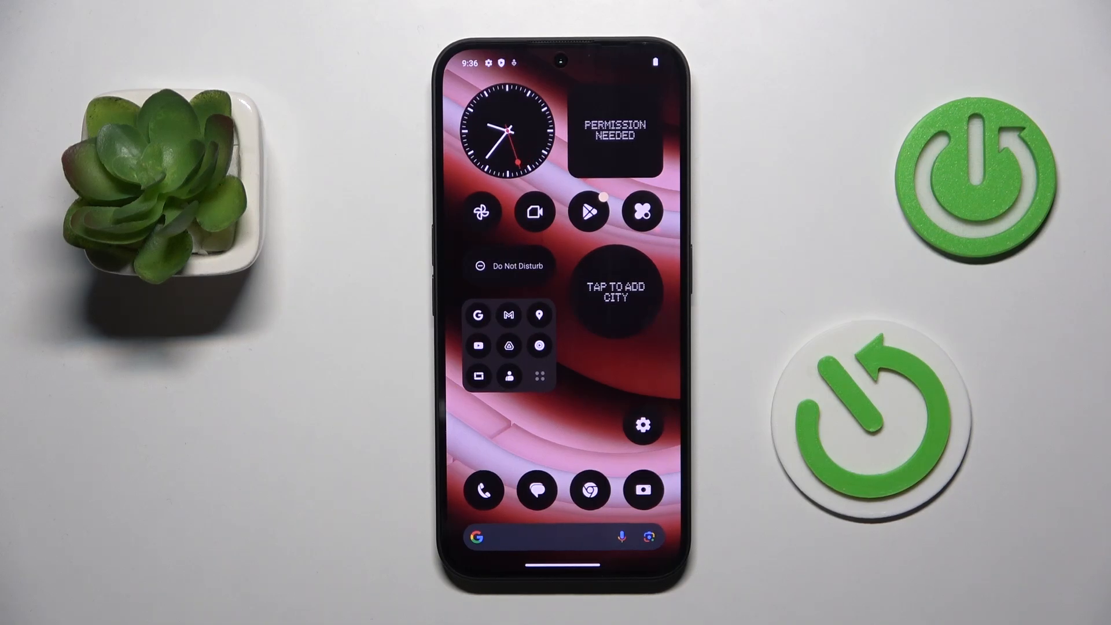
# Launch Messages and continue without an account to a new conversation
pyautogui.click(536, 491)
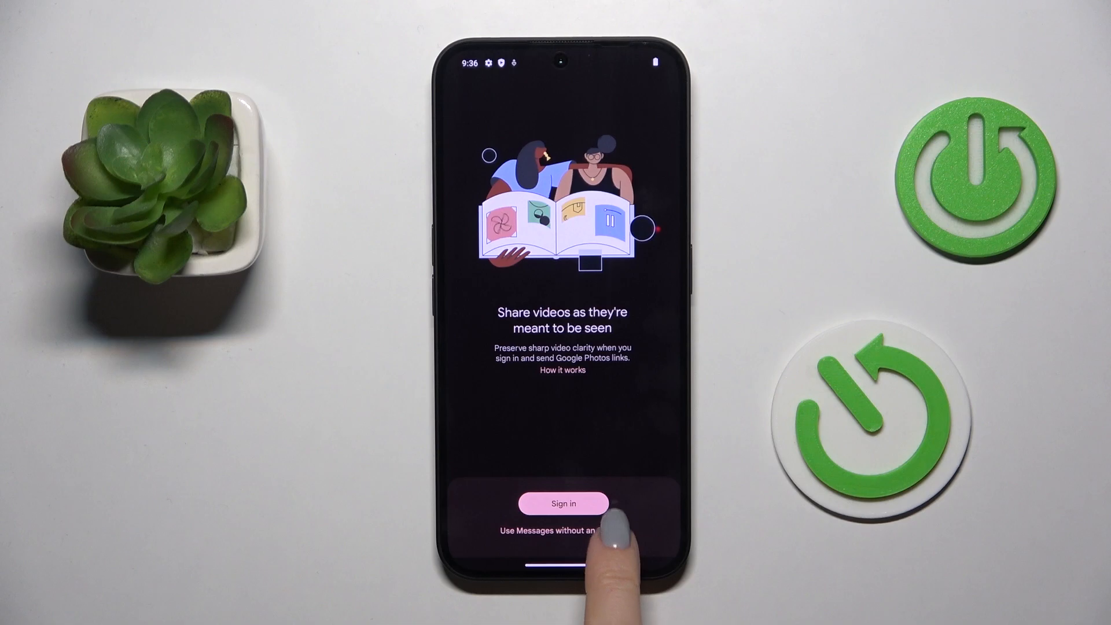
pyautogui.click(564, 532)
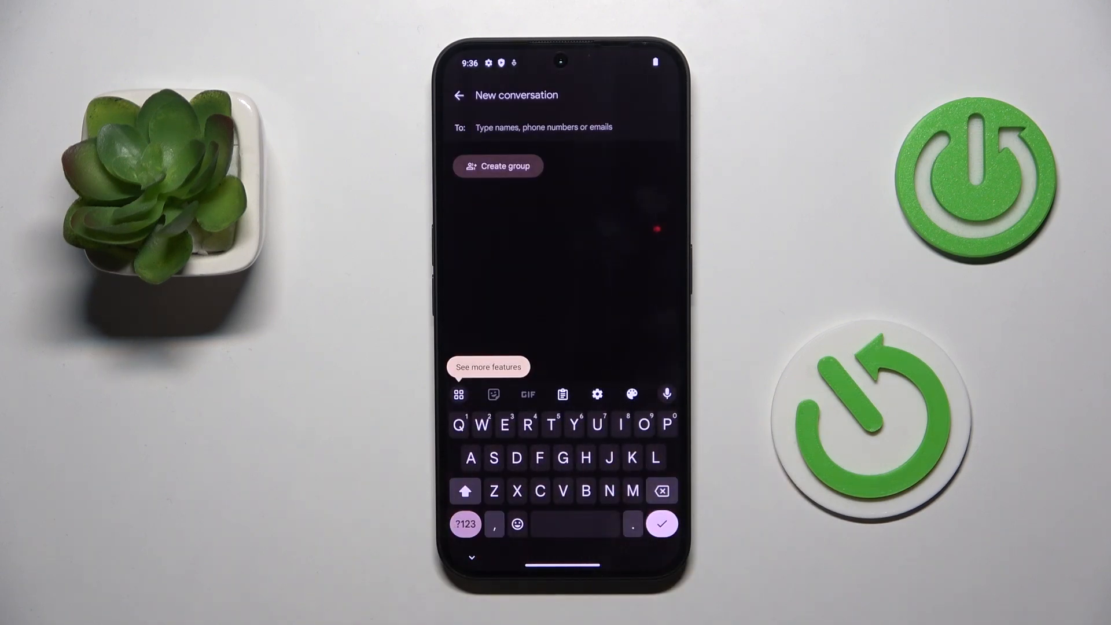
# Add the Chinese (Traditional) 中文 (繁體) keyboard via Languages, searching 'chin'
pyautogui.click(596, 394)
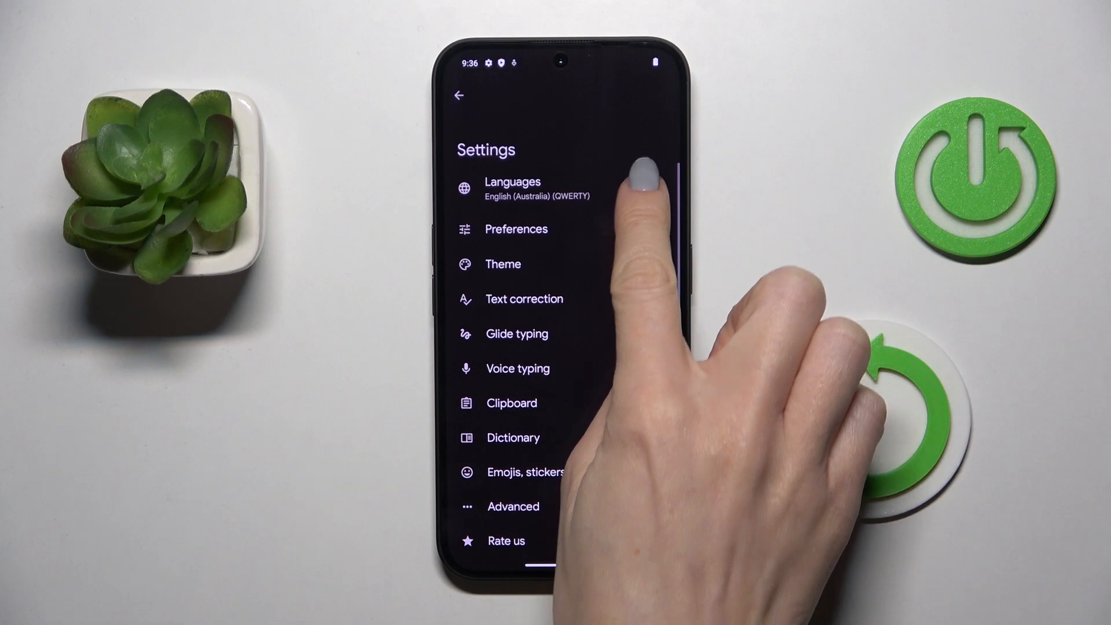
pyautogui.click(513, 188)
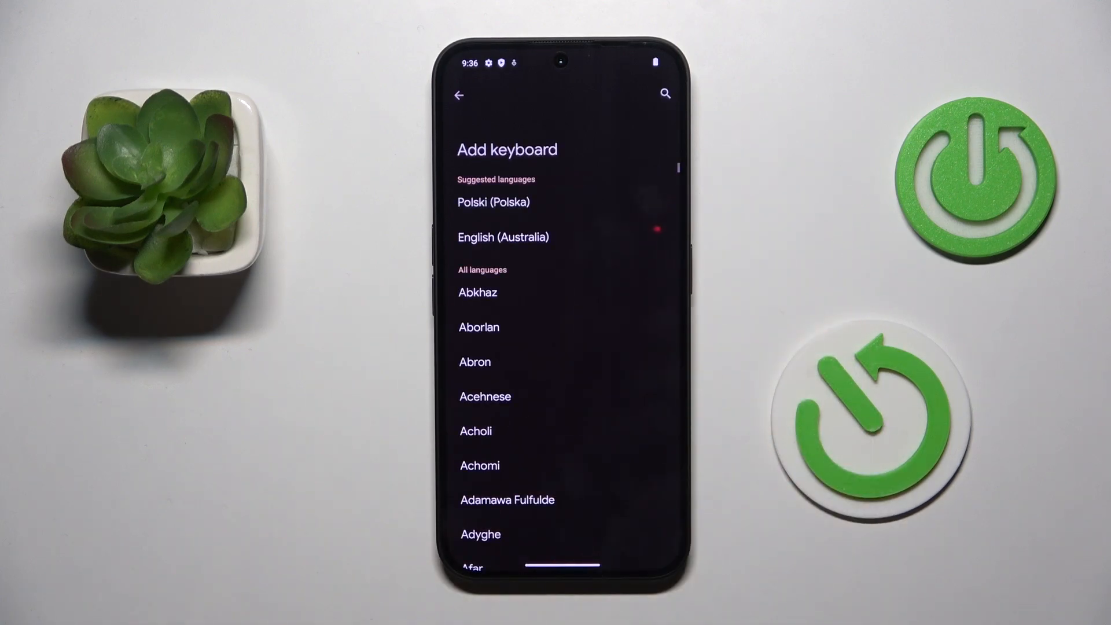
pyautogui.scroll(-3)
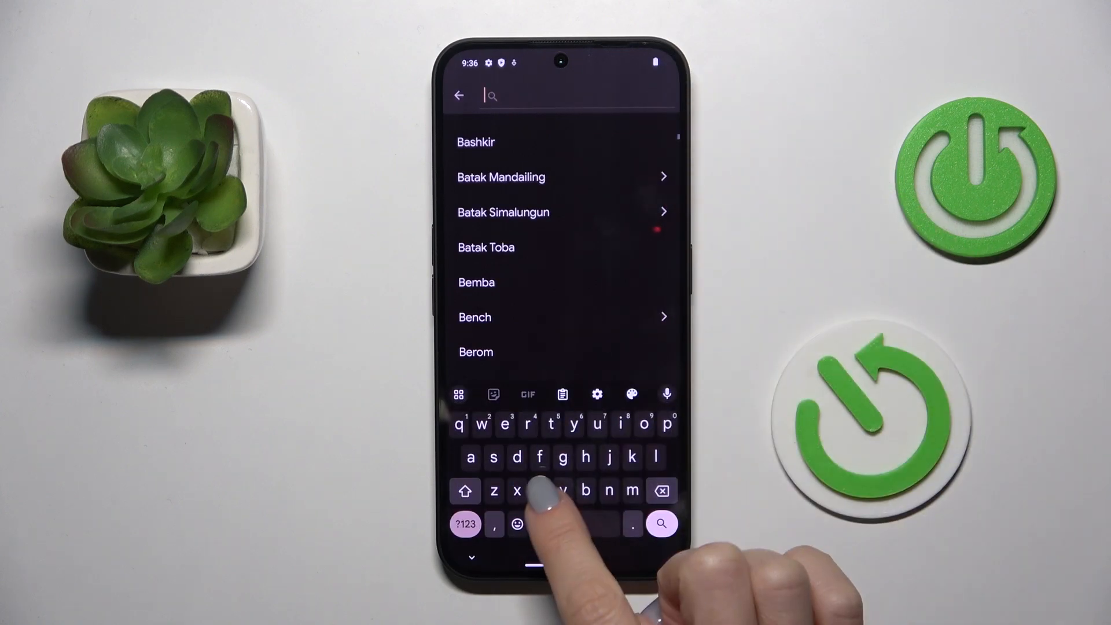
pyautogui.write('chin')
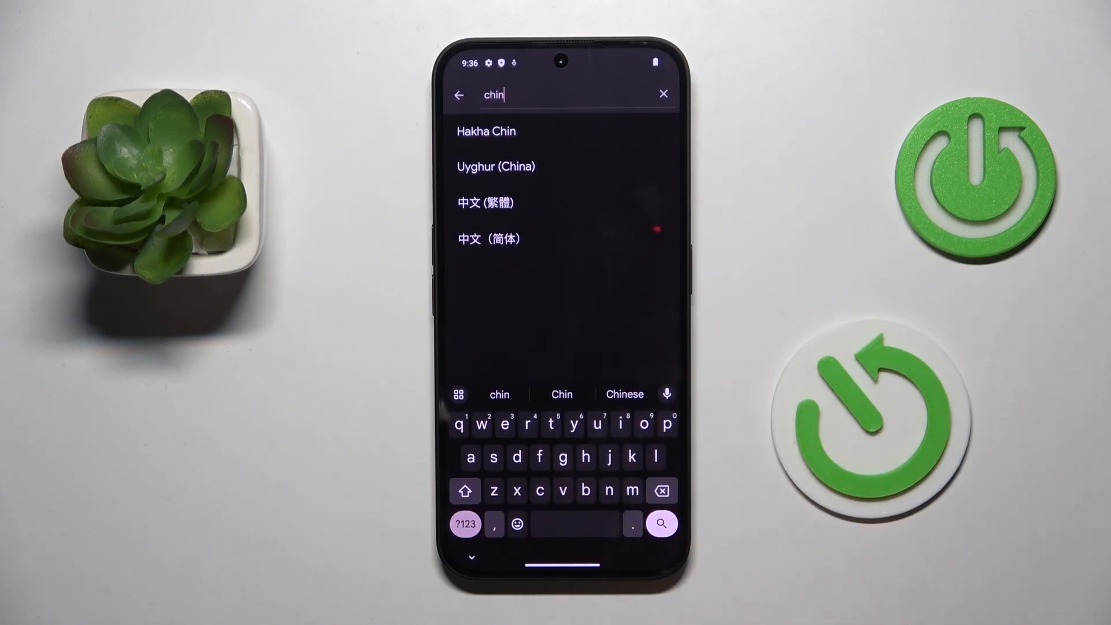
pyautogui.click(485, 203)
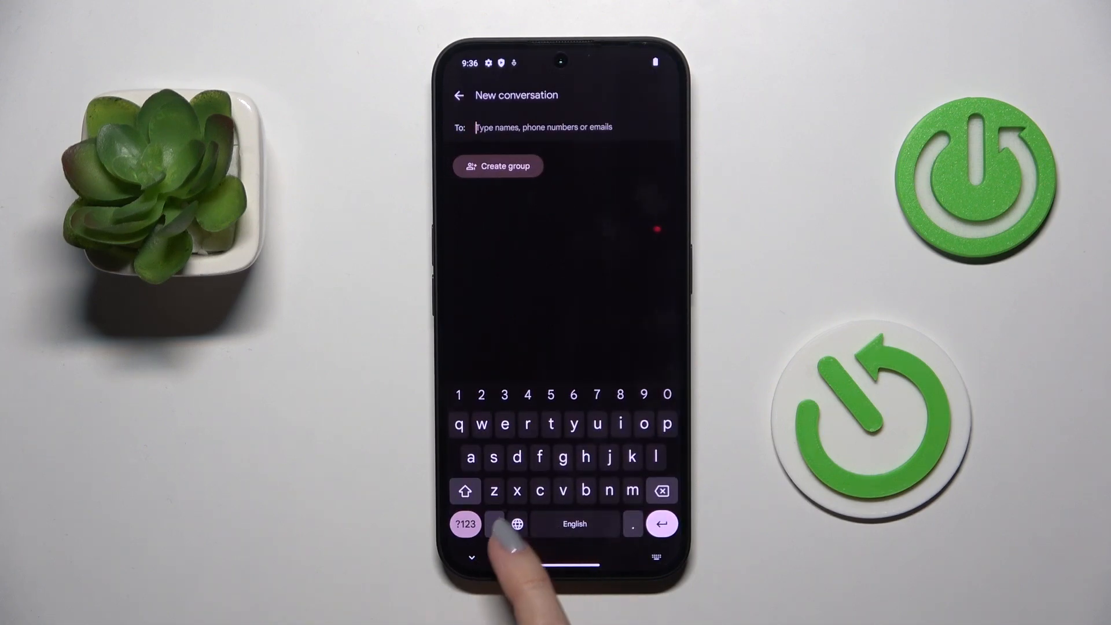
# Reopen Messages so the keyboard shows the Chinese Zhuyin layout, then reach Gboard settings
pyautogui.click(514, 523)
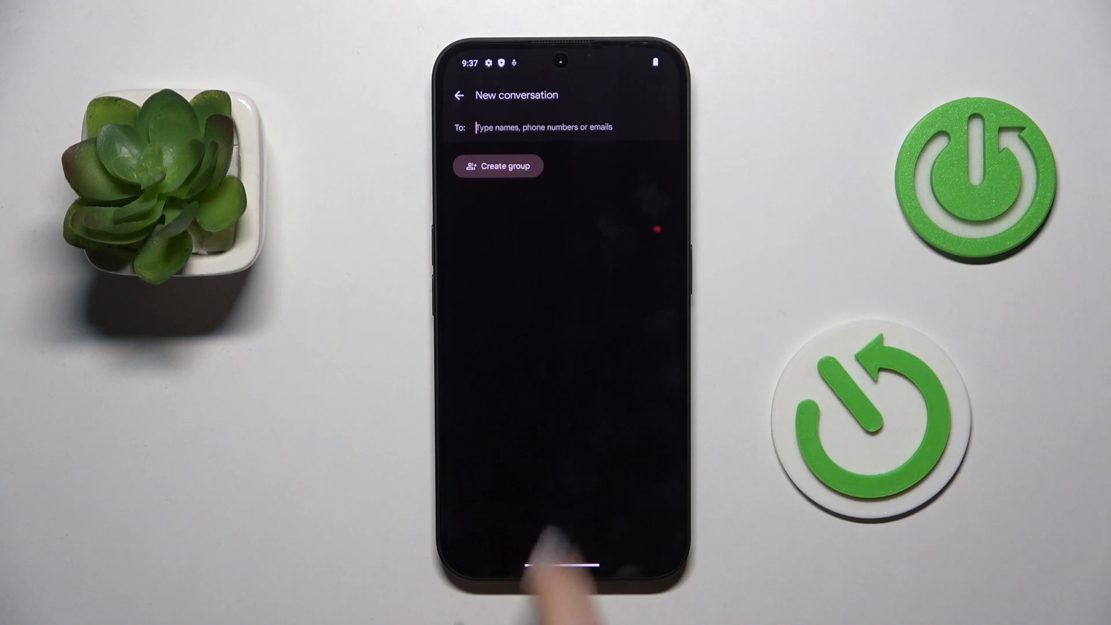
pyautogui.click(545, 127)
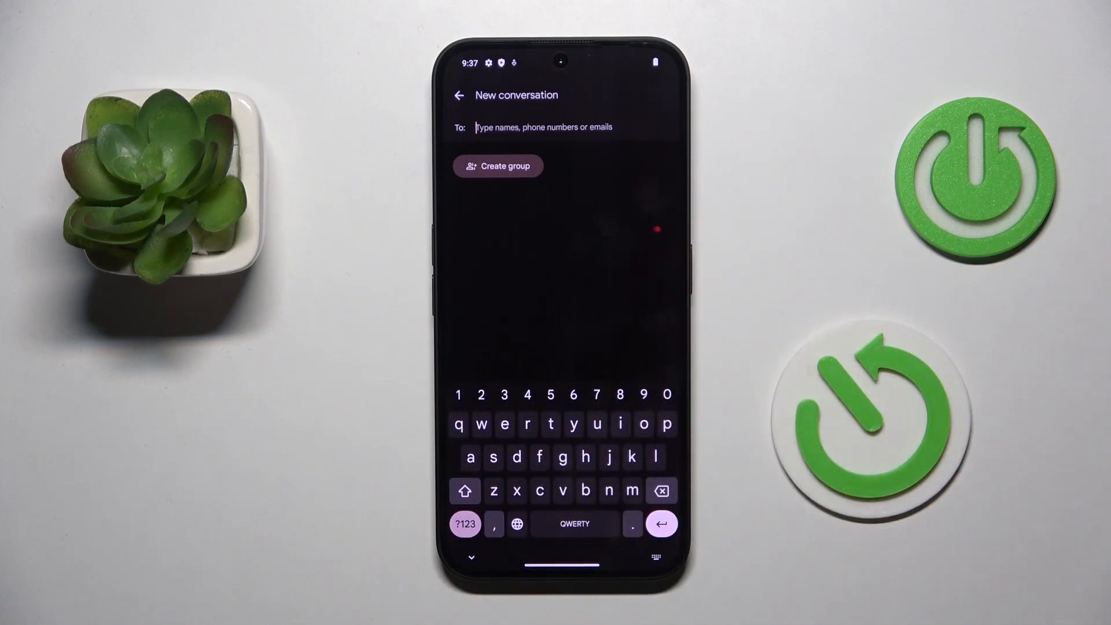
pyautogui.click(515, 523)
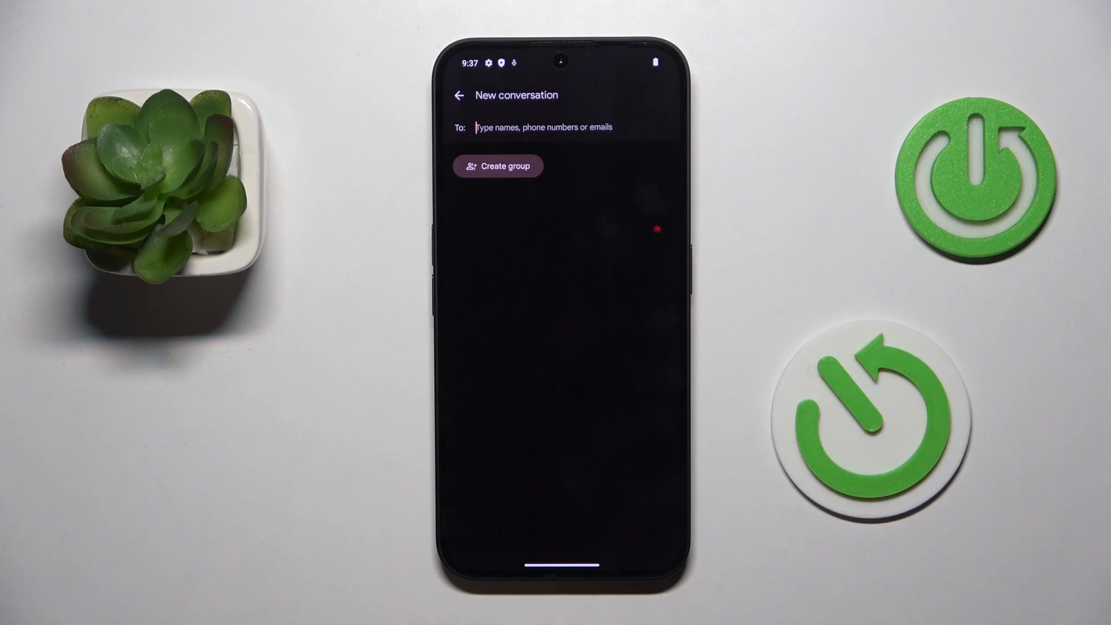
pyautogui.click(541, 127)
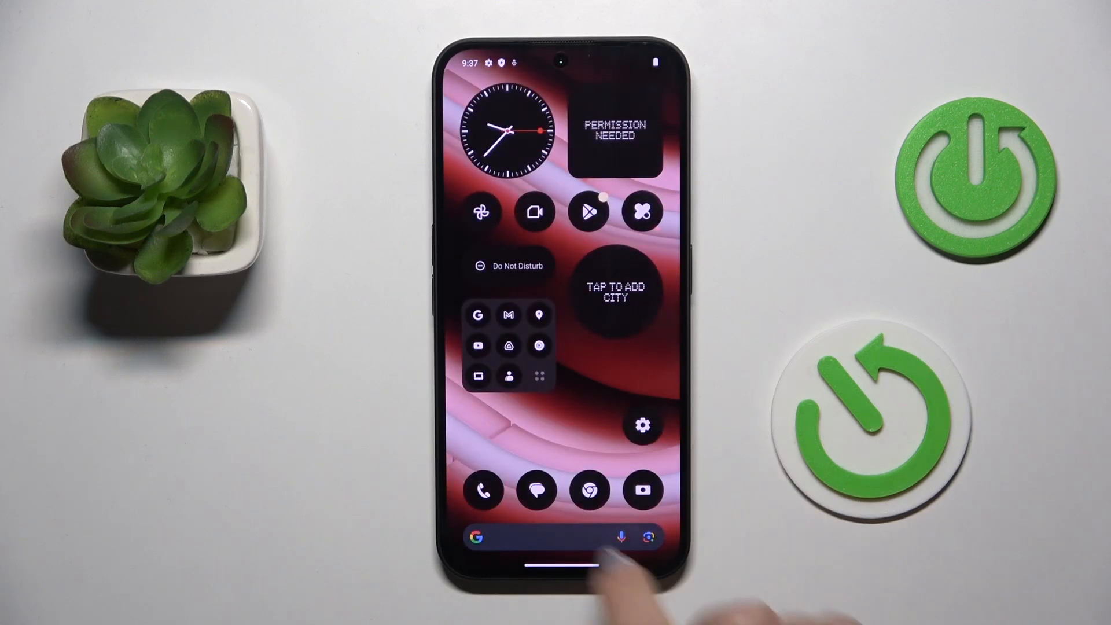
pyautogui.click(537, 491)
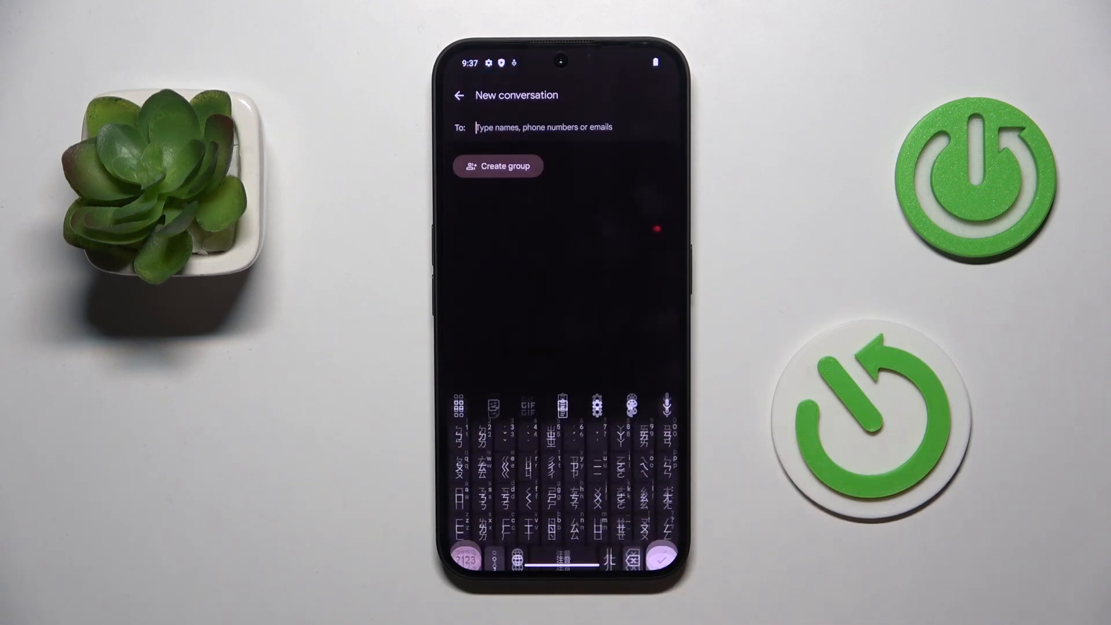
pyautogui.click(506, 523)
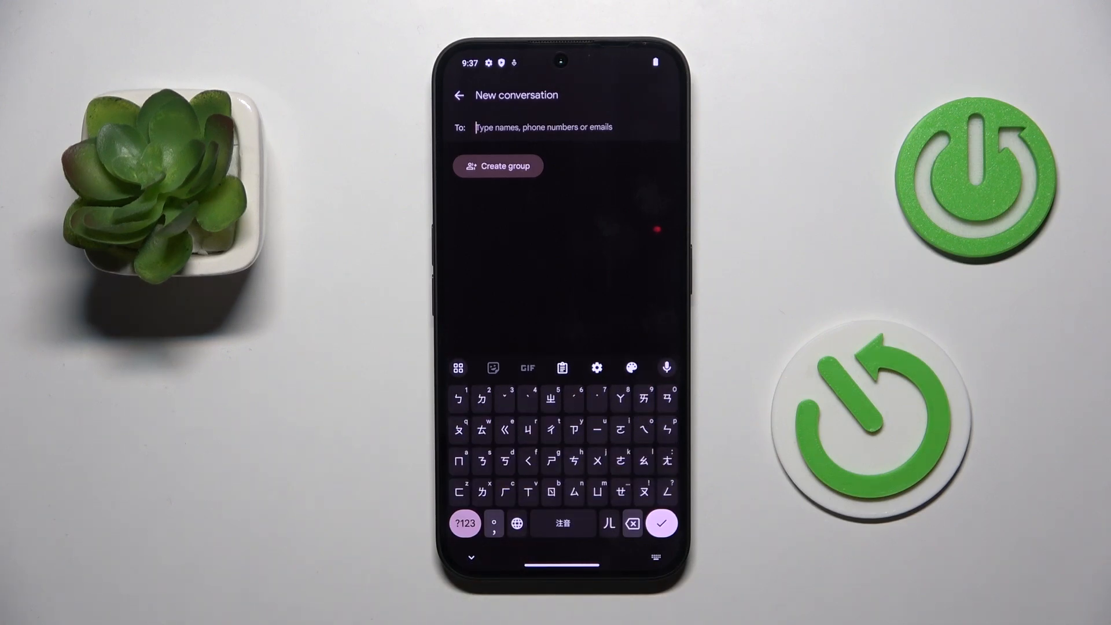
pyautogui.click(596, 367)
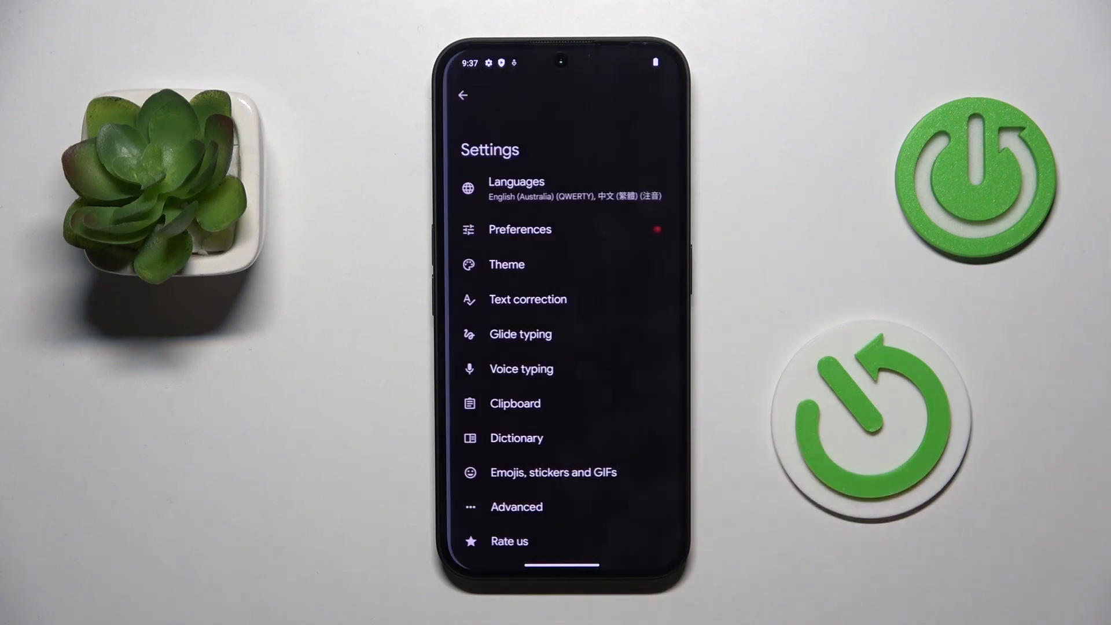
# Delete the 中文 (繁體) keyboard from Languages, leaving only English (Australia) QWERTY
pyautogui.click(516, 187)
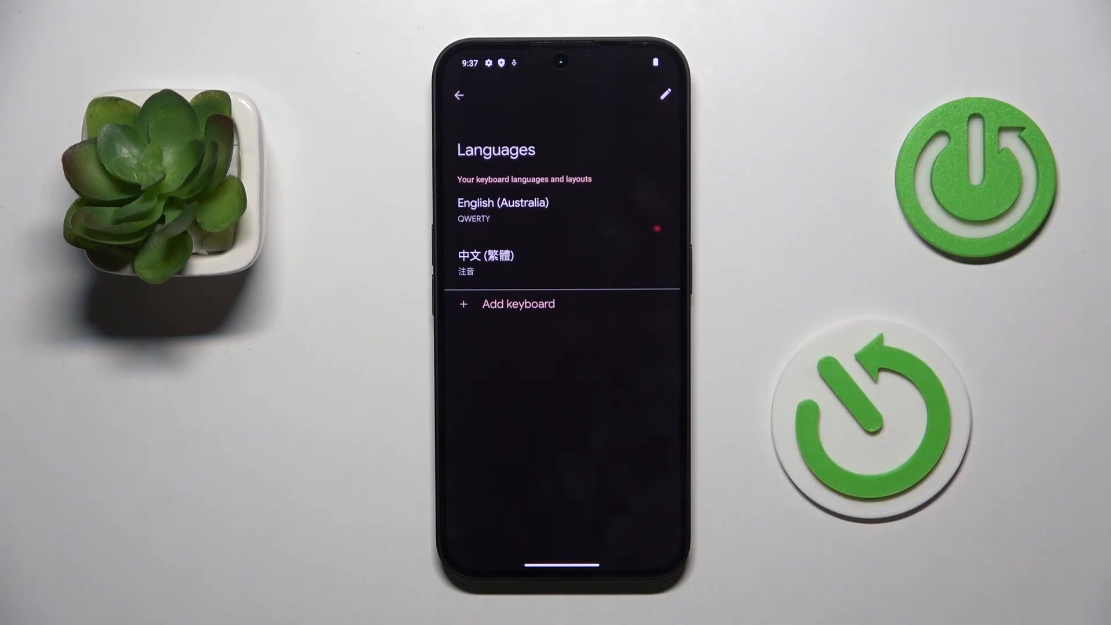
pyautogui.click(664, 93)
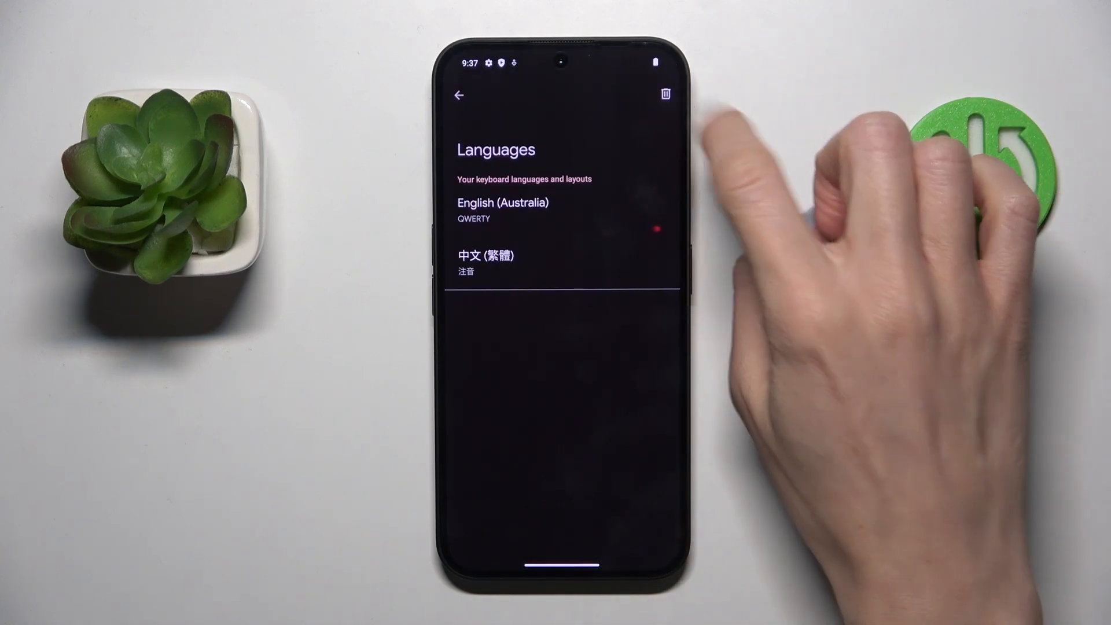
pyautogui.click(664, 94)
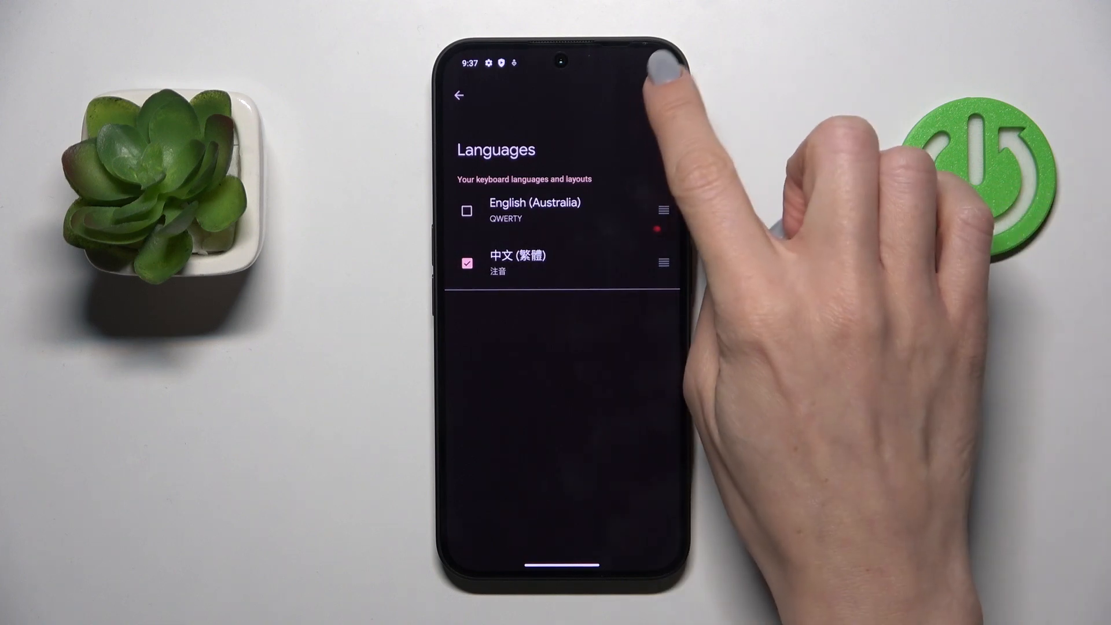
pyautogui.click(460, 95)
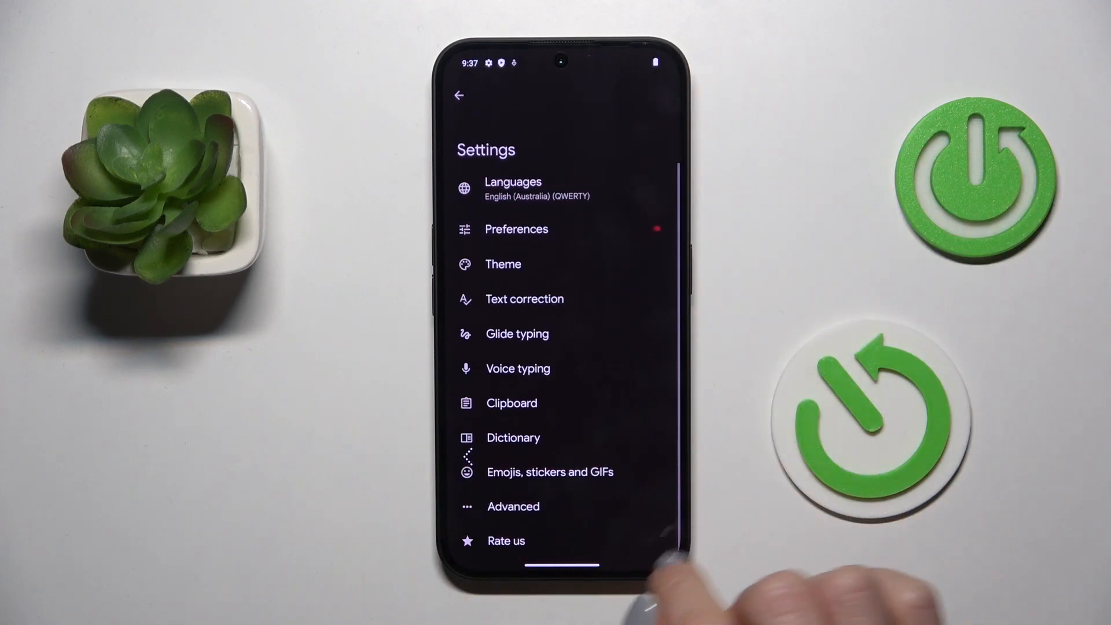